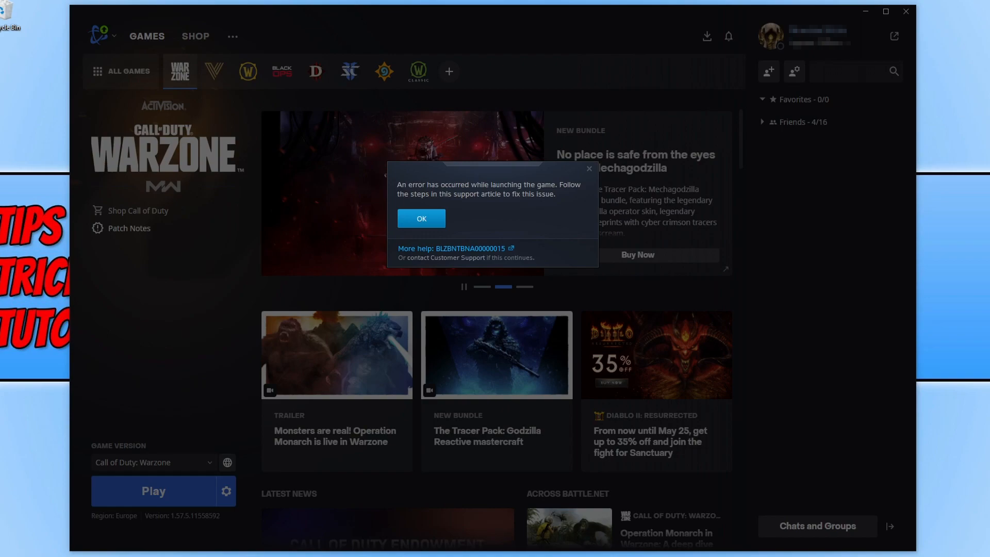
{"action": "mouse_move", "coordinate": [512, 178]}
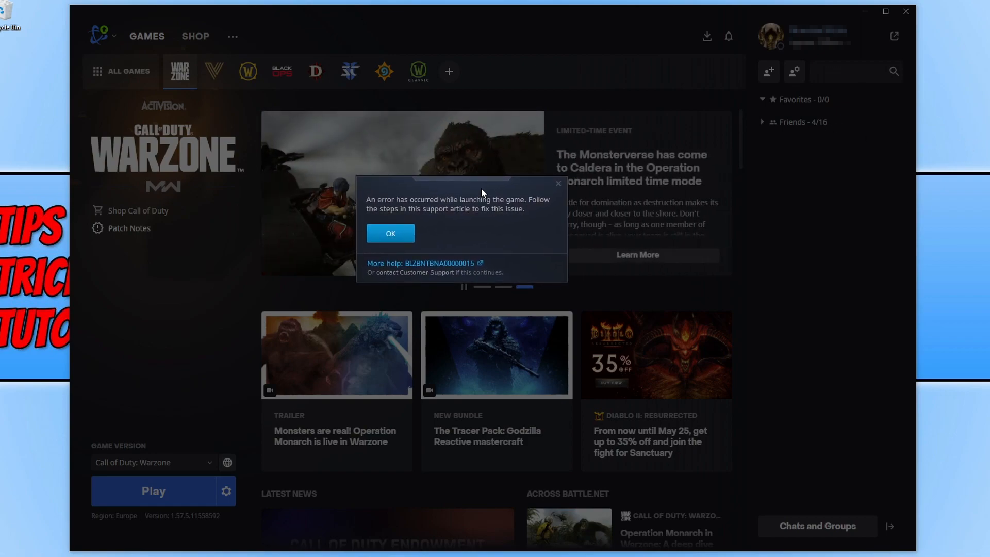
{"action": "mouse_move", "coordinate": [390, 233]}
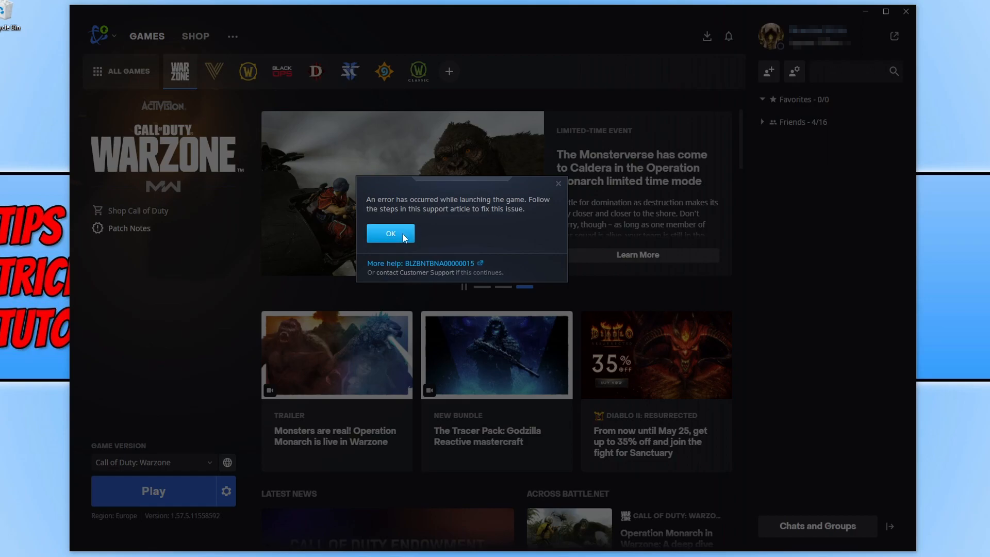
- Dismiss the Warzone game-launch error notice with OK
{"action": "left_click", "coordinate": [390, 233]}
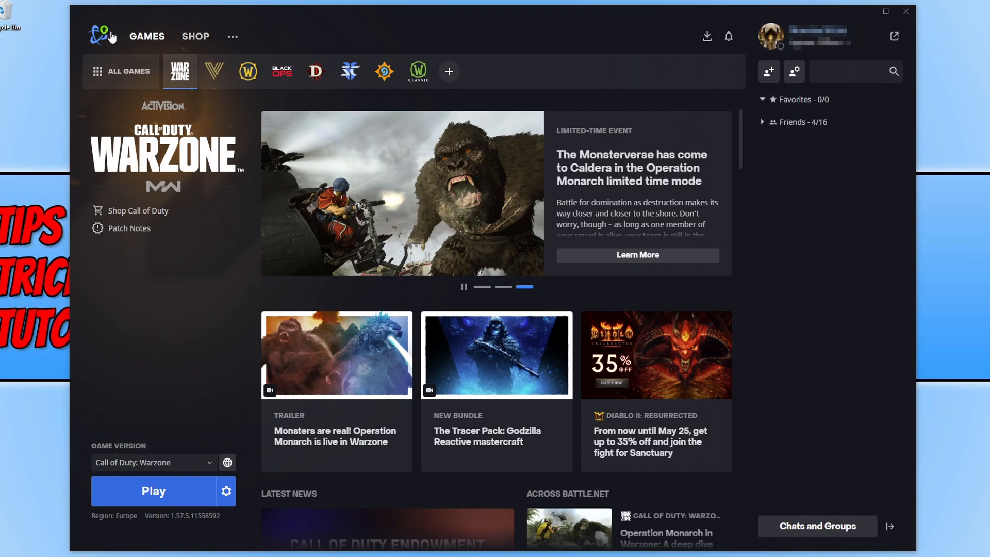
{"action": "mouse_move", "coordinate": [101, 36]}
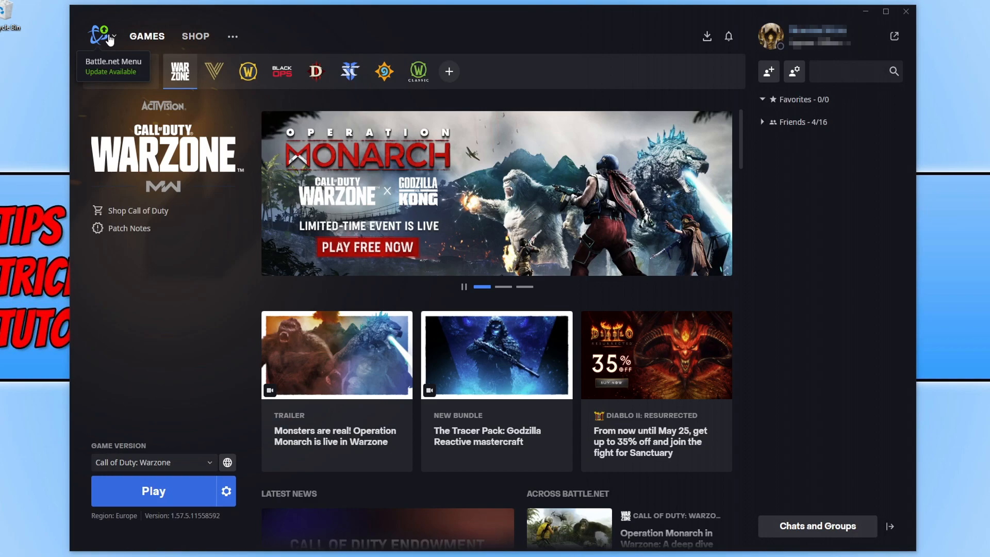
- Bring up the Battle.net main menu to reach Restart and Update
{"action": "left_click", "coordinate": [101, 35]}
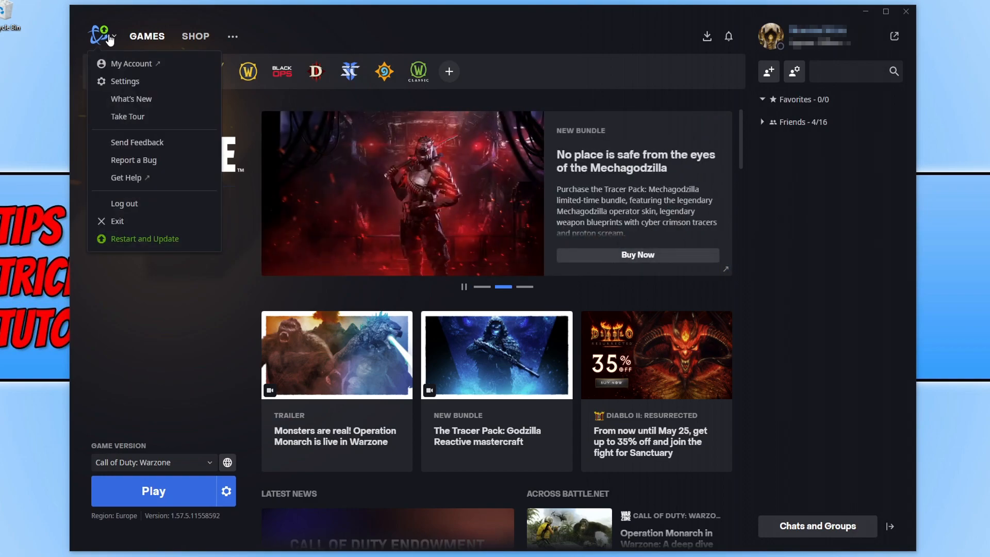
{"action": "mouse_move", "coordinate": [161, 243]}
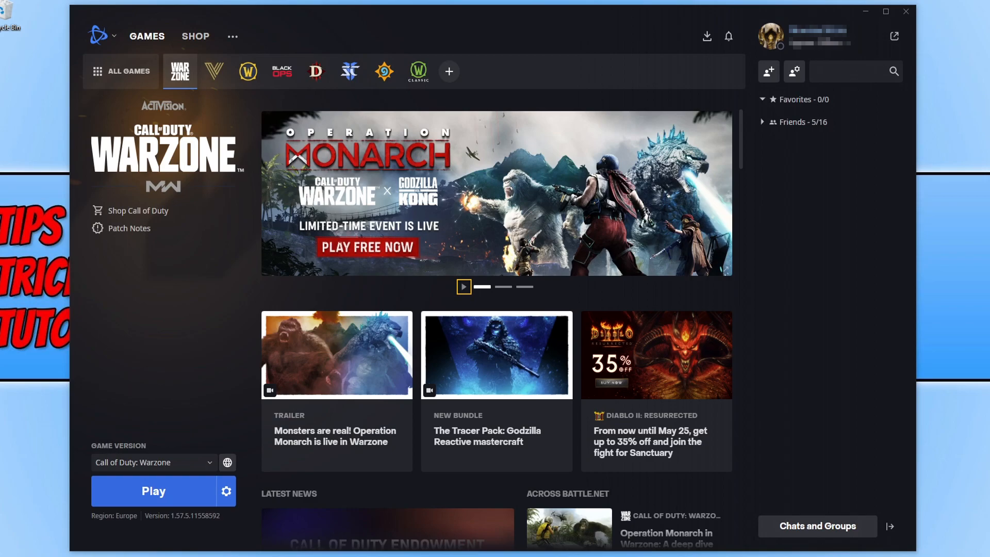
{"action": "mouse_move", "coordinate": [9, 328]}
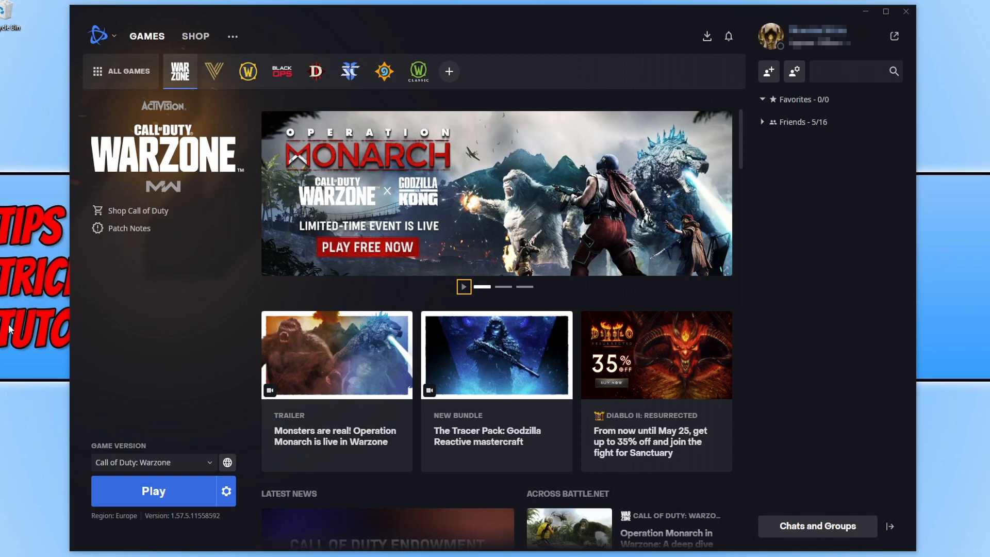
{"action": "left_click", "coordinate": [154, 492]}
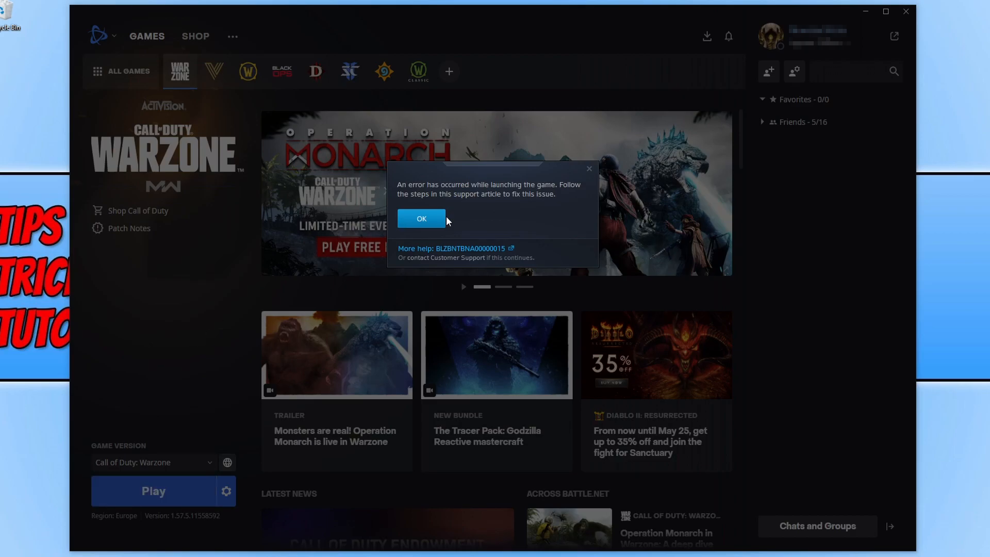
{"action": "left_click", "coordinate": [421, 218]}
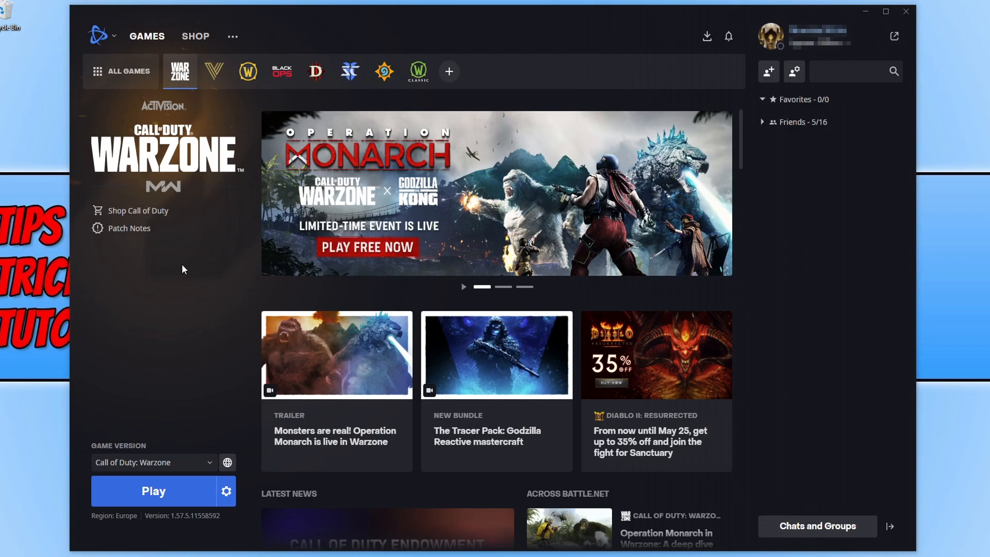
- Show Warzone's install location and browse into the Call of Duty Modern Warfare folder to the launcher
{"action": "left_click", "coordinate": [225, 491]}
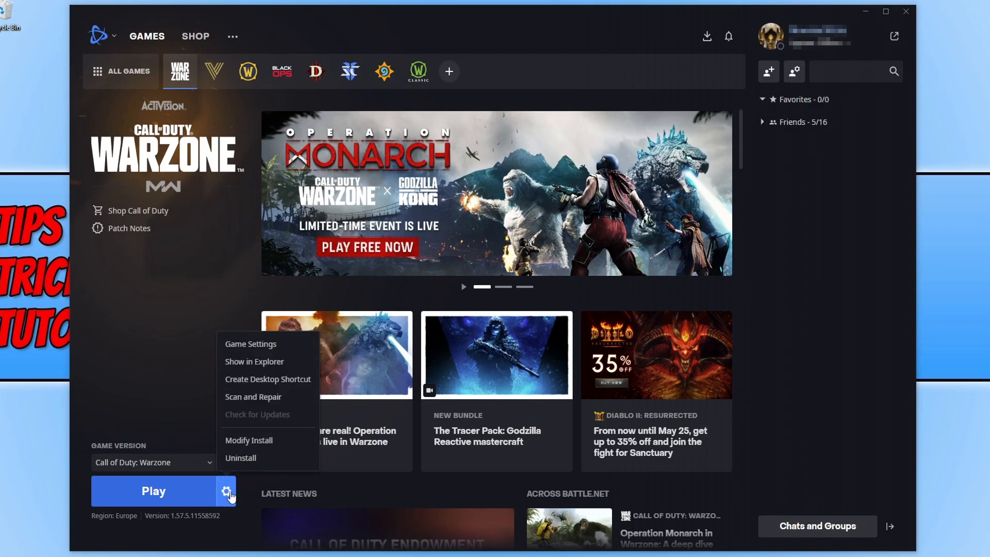
{"action": "mouse_move", "coordinate": [254, 361]}
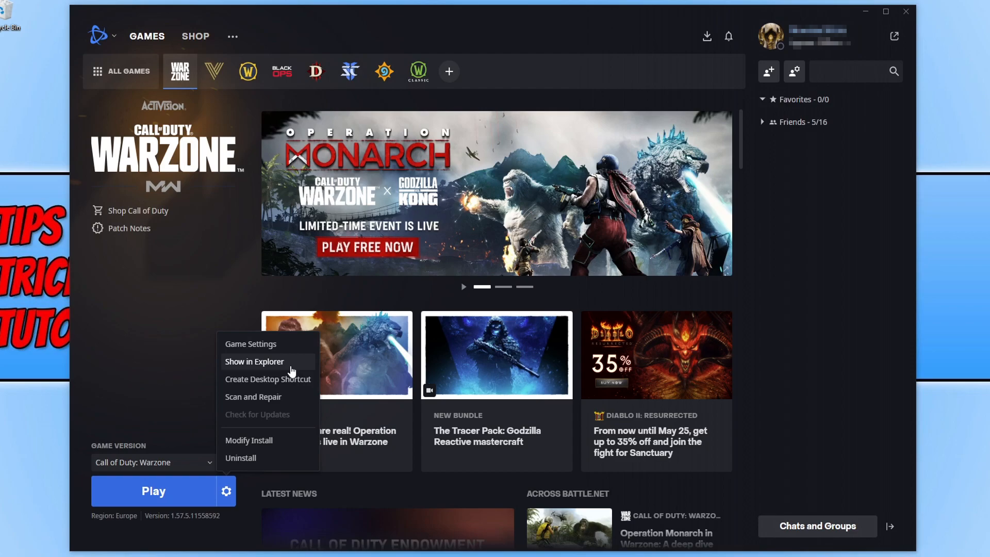
{"action": "left_click", "coordinate": [254, 361]}
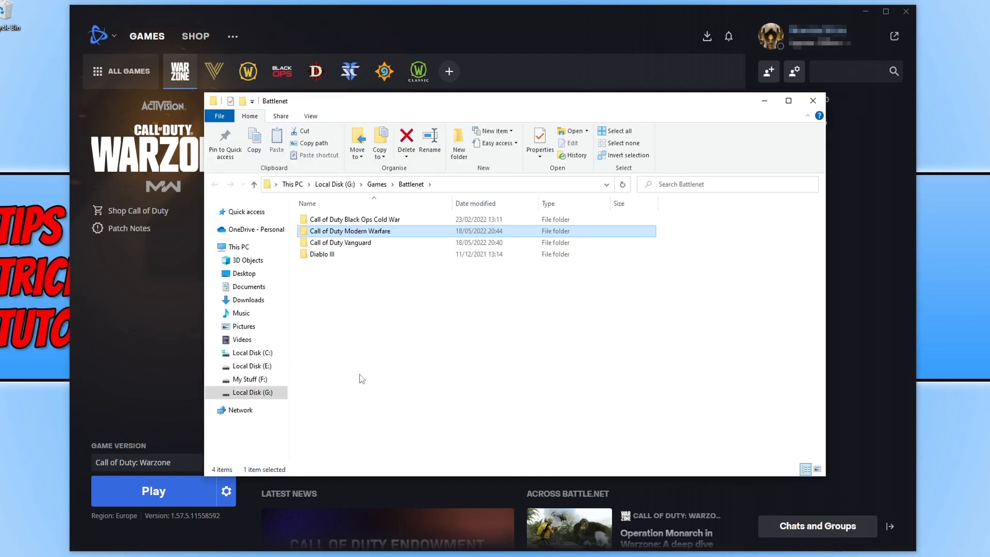
{"action": "mouse_move", "coordinate": [389, 235]}
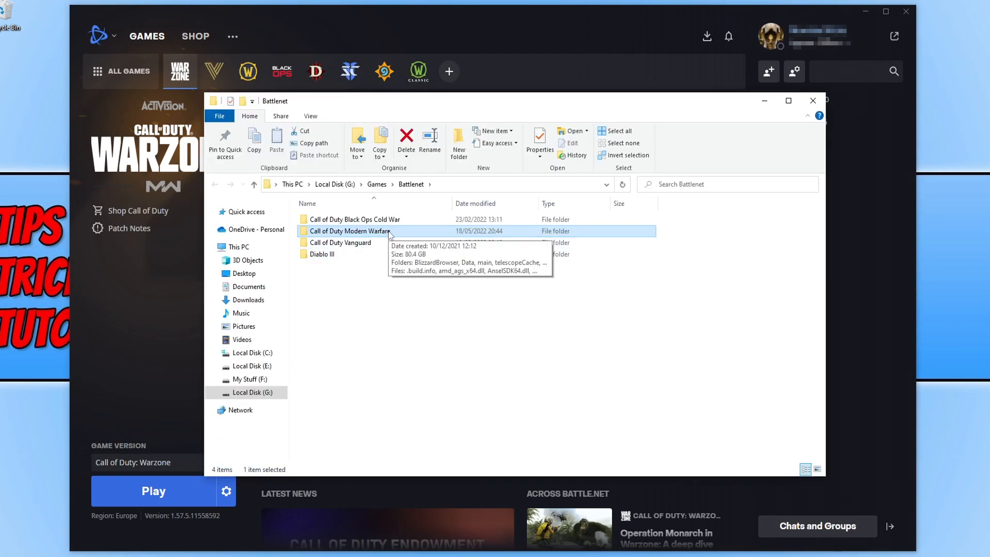
{"action": "double_click", "coordinate": [349, 230]}
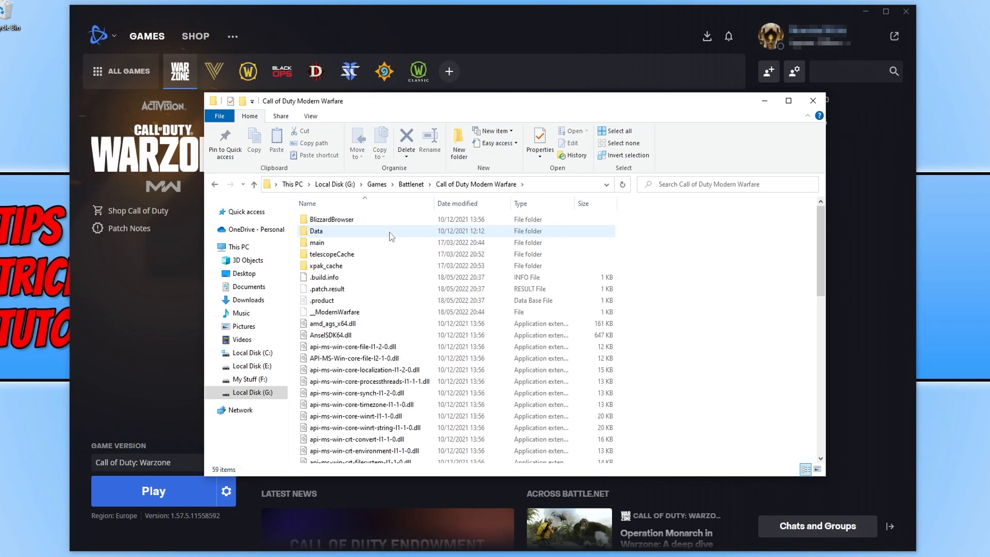
{"action": "scroll", "scroll_direction": "down", "scroll_amount": 3}
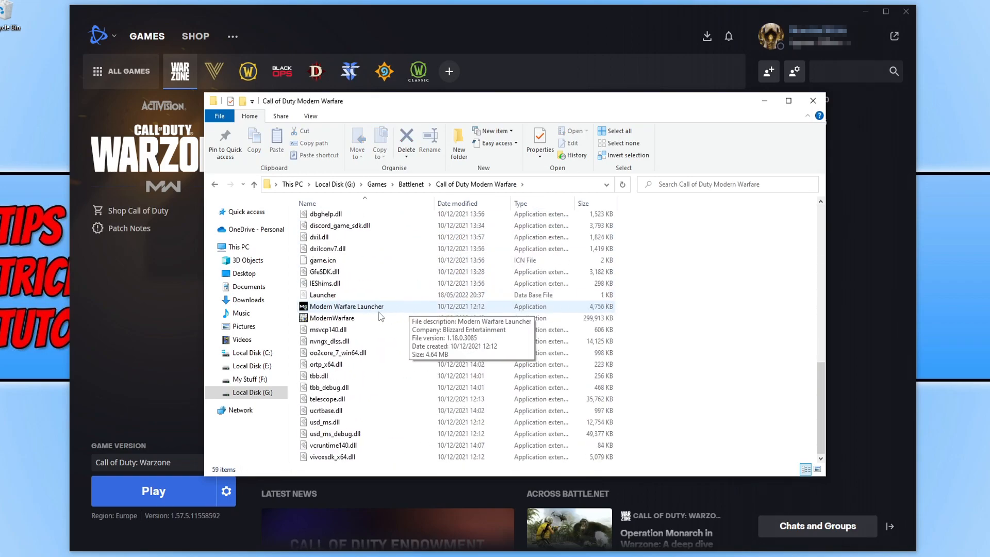
- In Modern Warfare Launcher's Compatibility properties, untick 'Run this program as an administrator'
{"action": "right_click", "coordinate": [346, 306]}
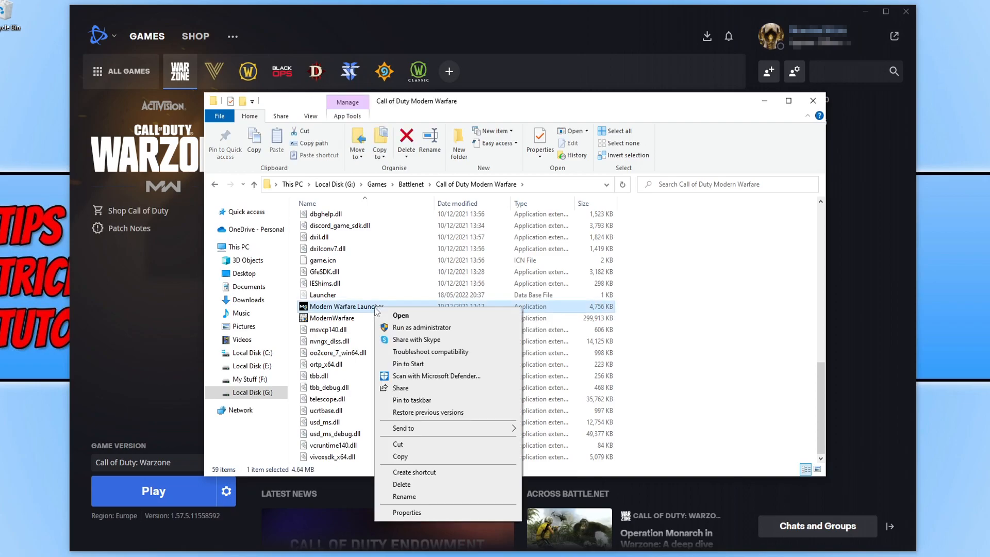
{"action": "left_click", "coordinate": [407, 512]}
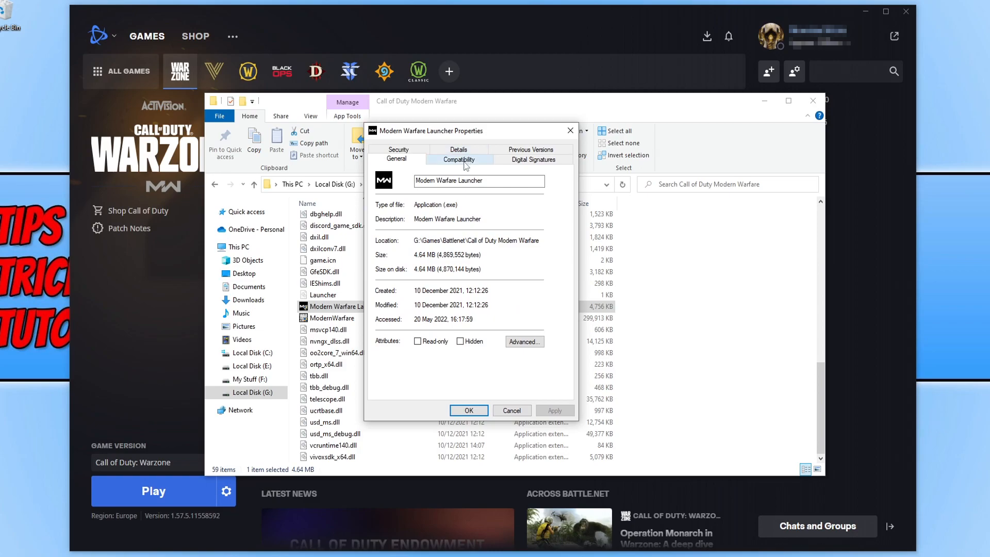
{"action": "left_click", "coordinate": [458, 160]}
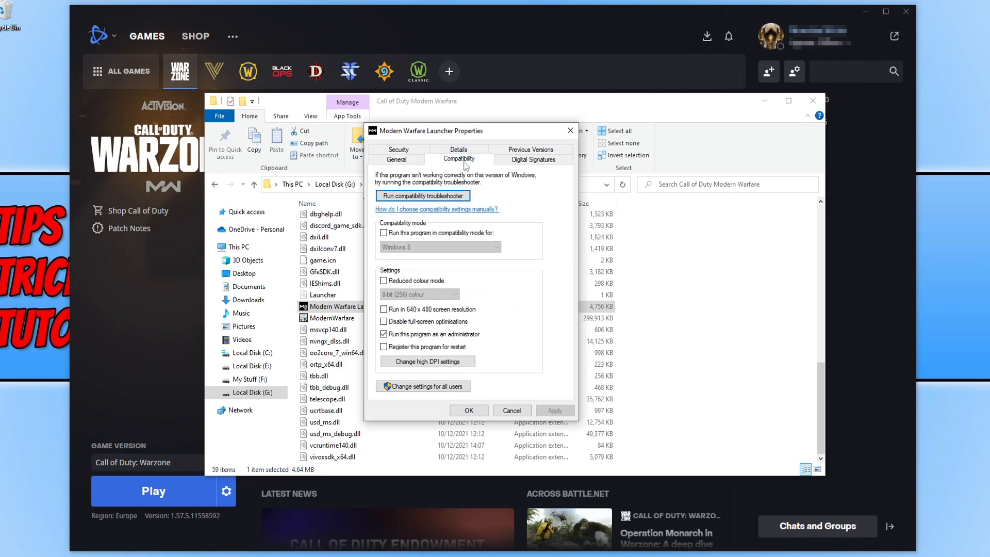
{"action": "mouse_move", "coordinate": [511, 341]}
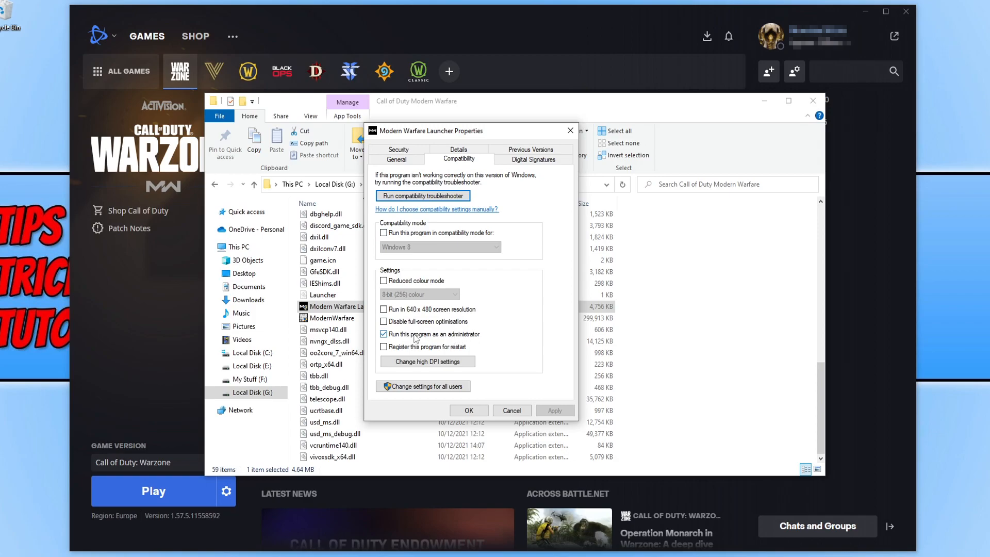
{"action": "left_click", "coordinate": [383, 334]}
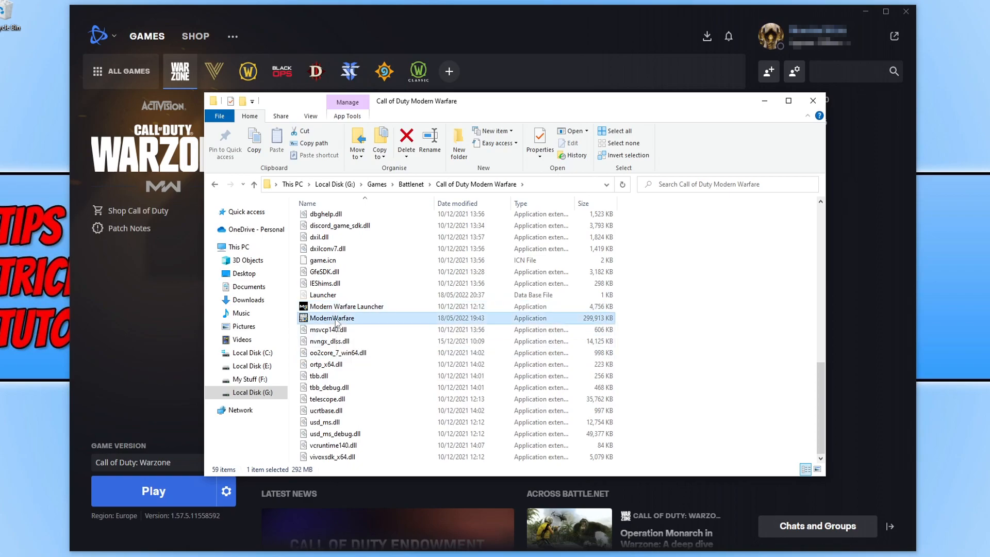
{"action": "left_click", "coordinate": [540, 138]}
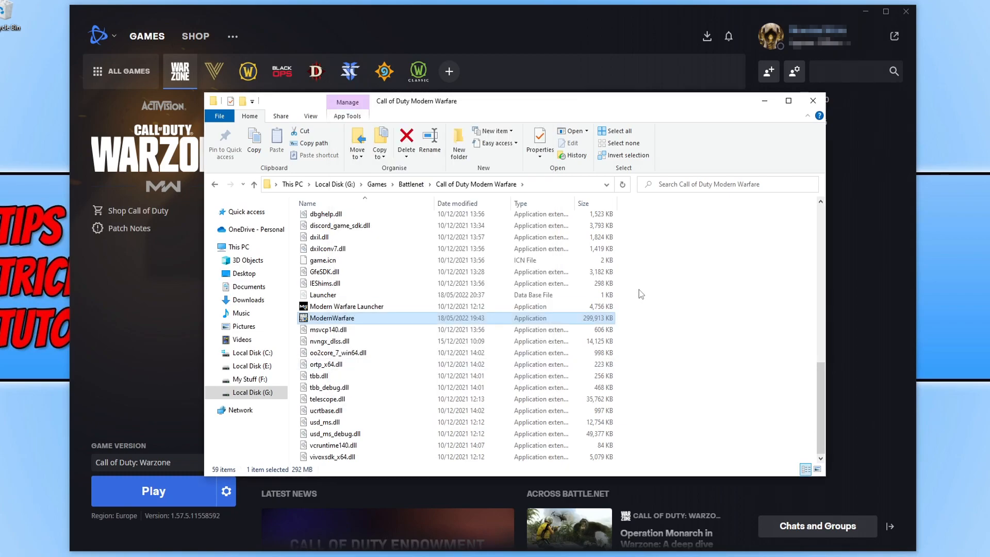
{"action": "left_click", "coordinate": [812, 101]}
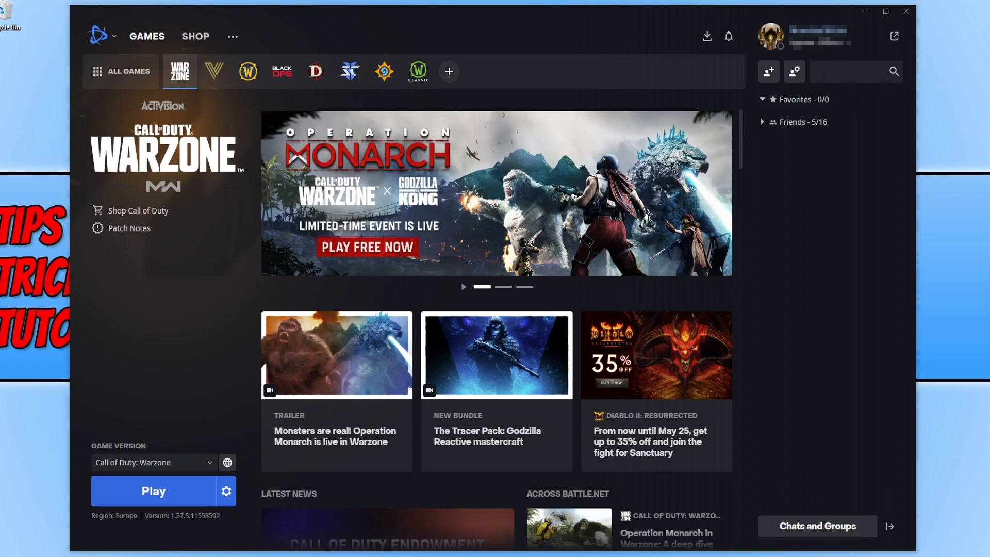
{"action": "mouse_move", "coordinate": [981, 159]}
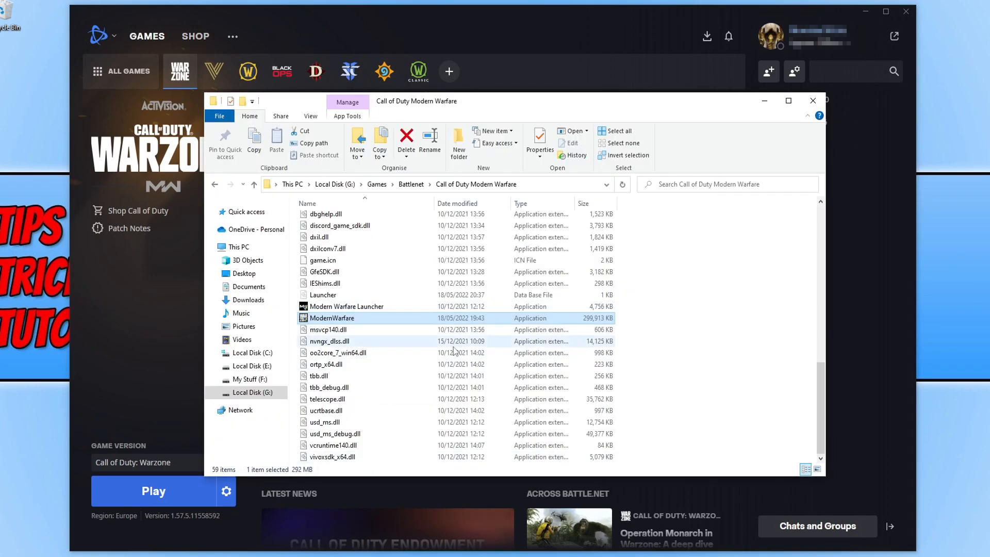
{"action": "mouse_move", "coordinate": [332, 318]}
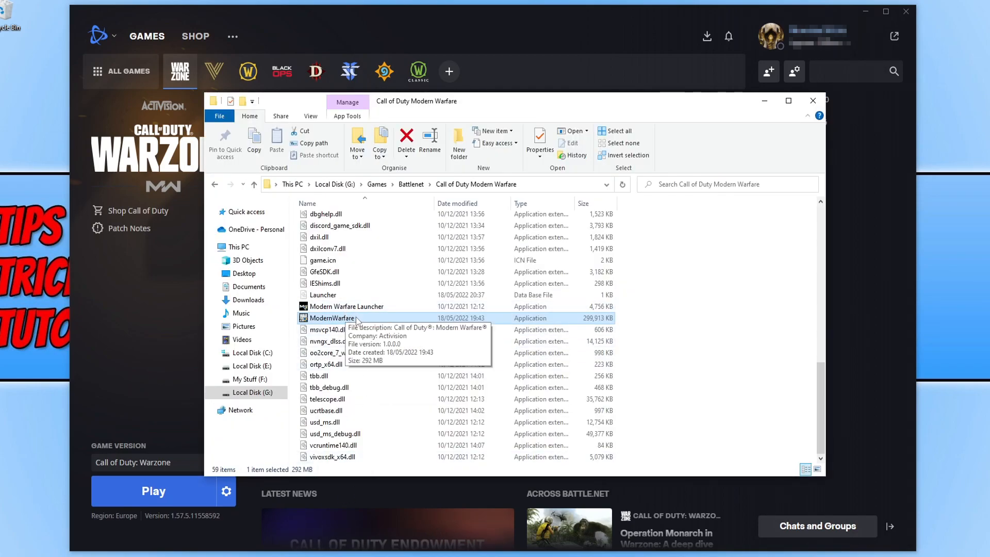
- Bring up the context menu for ModernWarfare.exe to reach its properties
{"action": "right_click", "coordinate": [332, 318]}
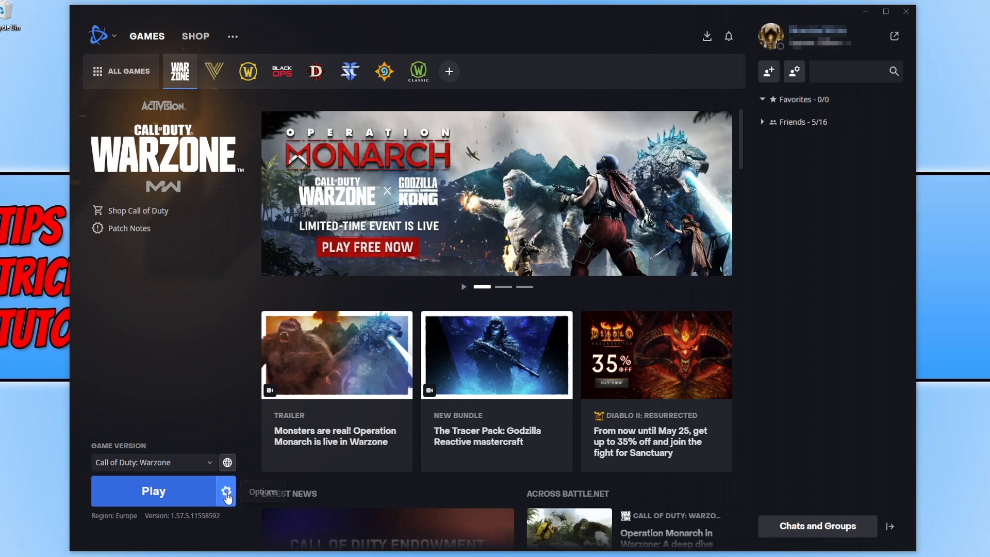
- In Warzone Game Settings, leave 'Additional command line arguments' unticked and confirm with Done
{"action": "left_click", "coordinate": [225, 491]}
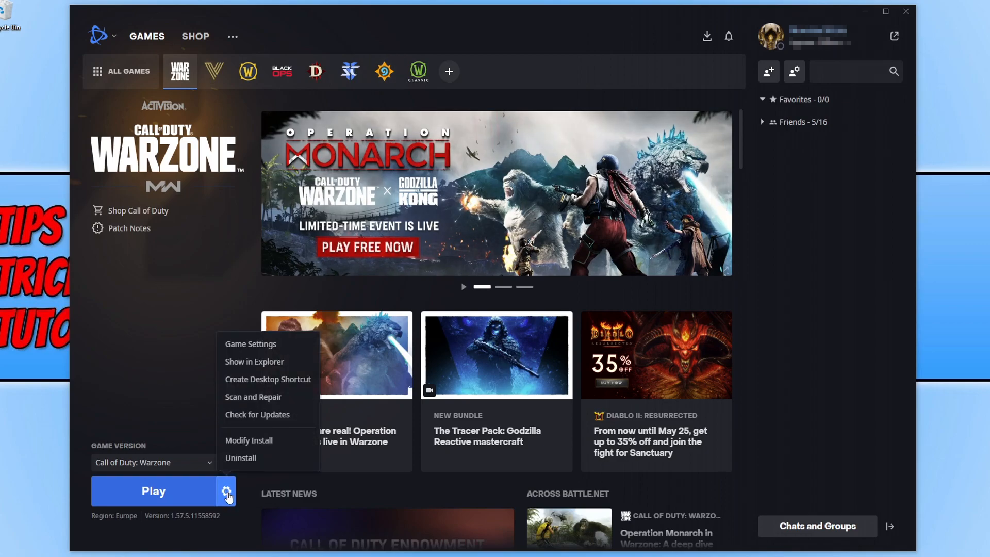
{"action": "left_click", "coordinate": [250, 343]}
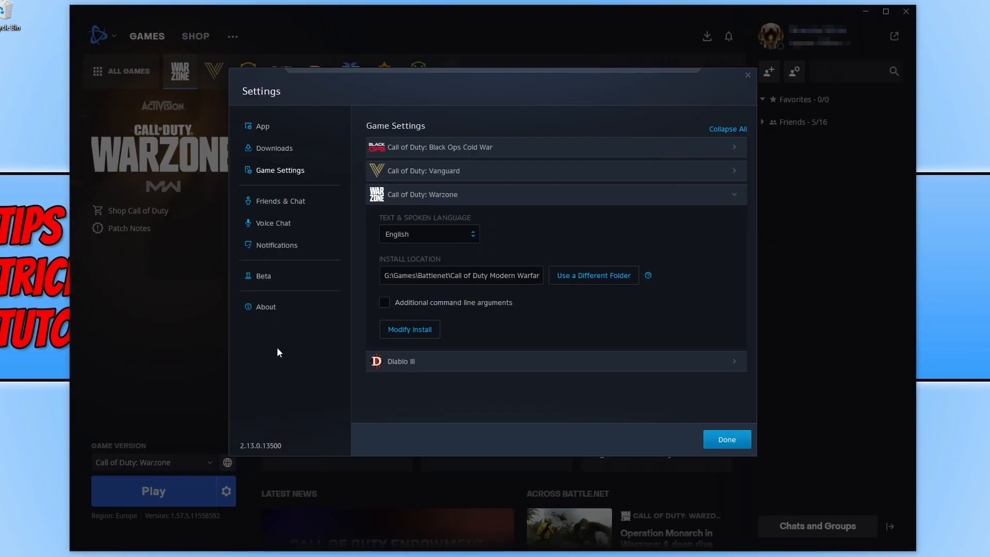
{"action": "mouse_move", "coordinate": [439, 322]}
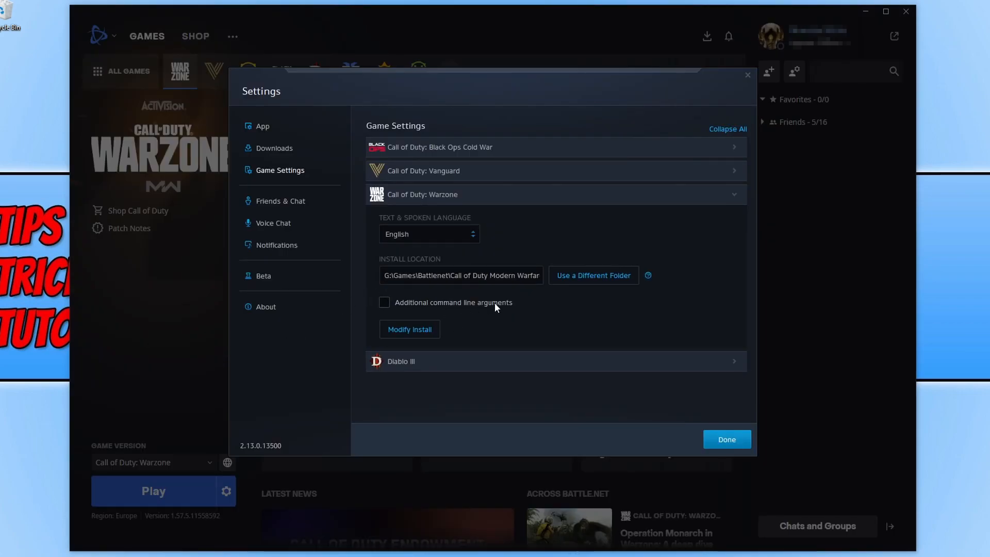
{"action": "left_click", "coordinate": [383, 302]}
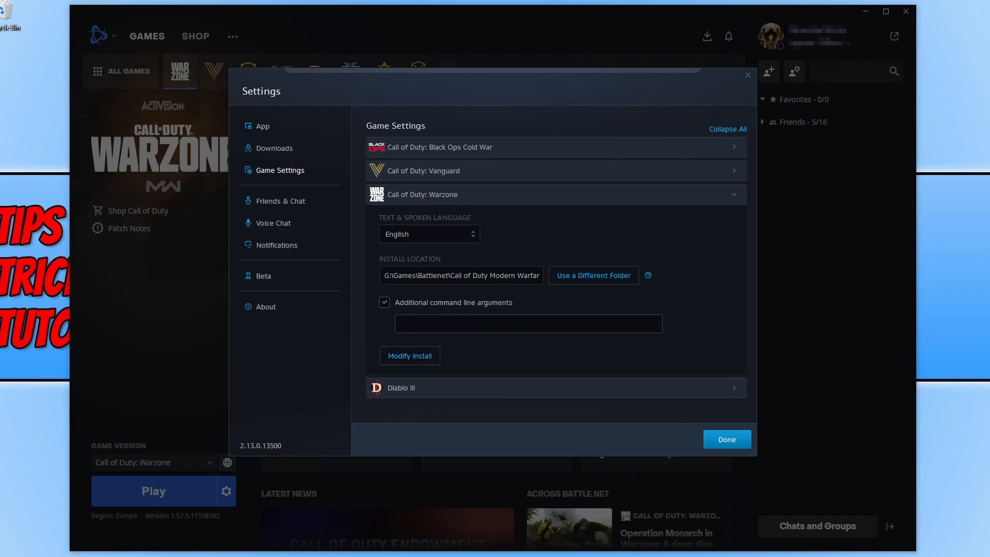
{"action": "left_click", "coordinate": [384, 303]}
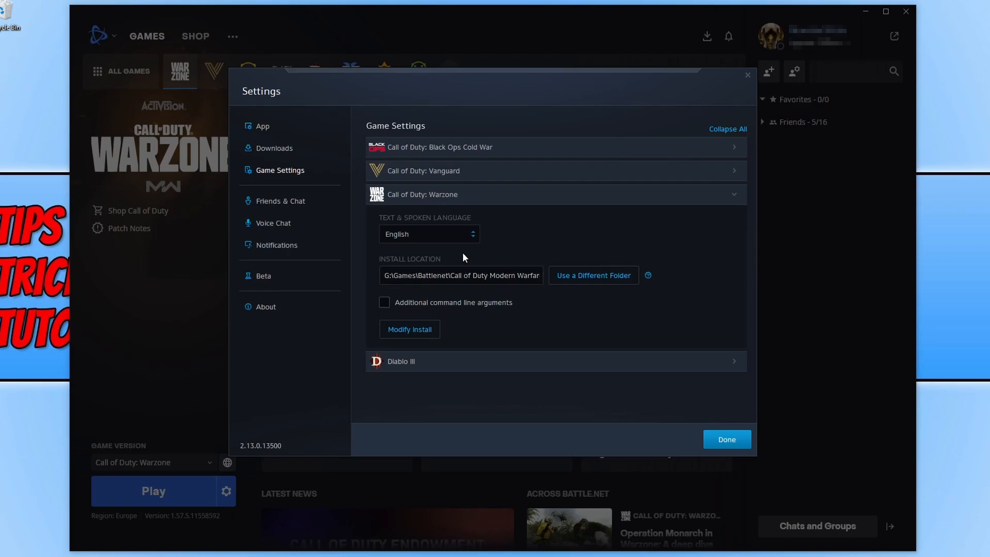
{"action": "left_click", "coordinate": [726, 439]}
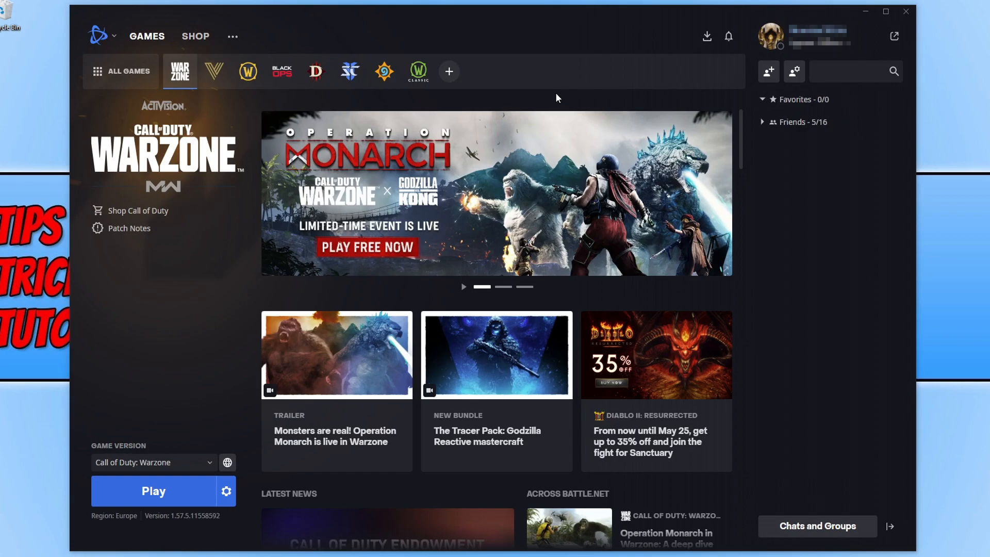
- Reopen the Warzone options menu to reach Scan and Repair
{"action": "left_click", "coordinate": [226, 491]}
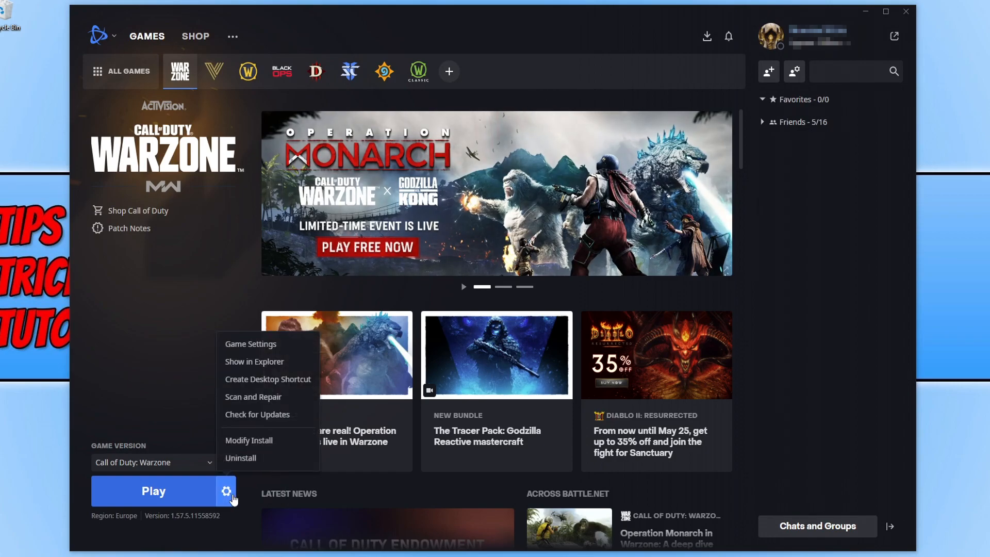
{"action": "mouse_move", "coordinate": [253, 397]}
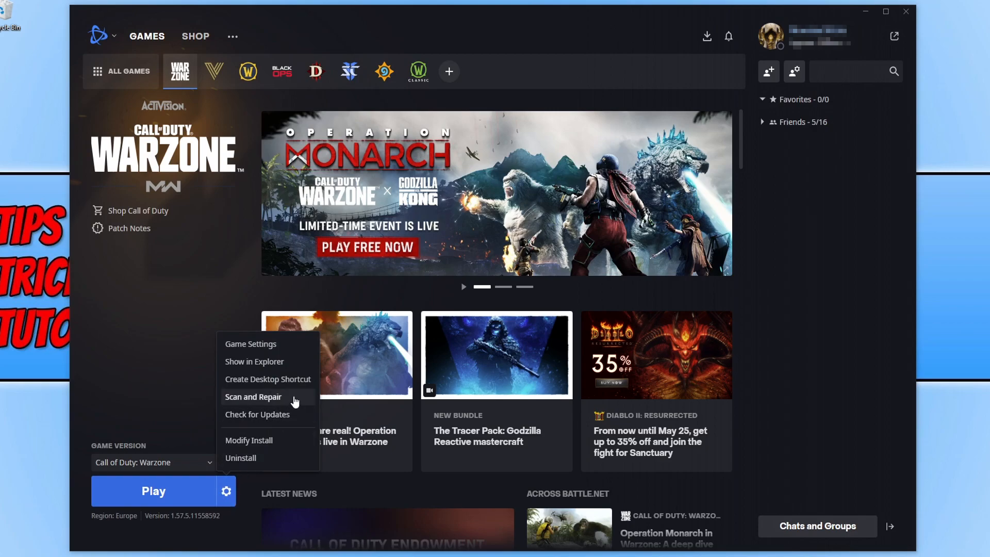